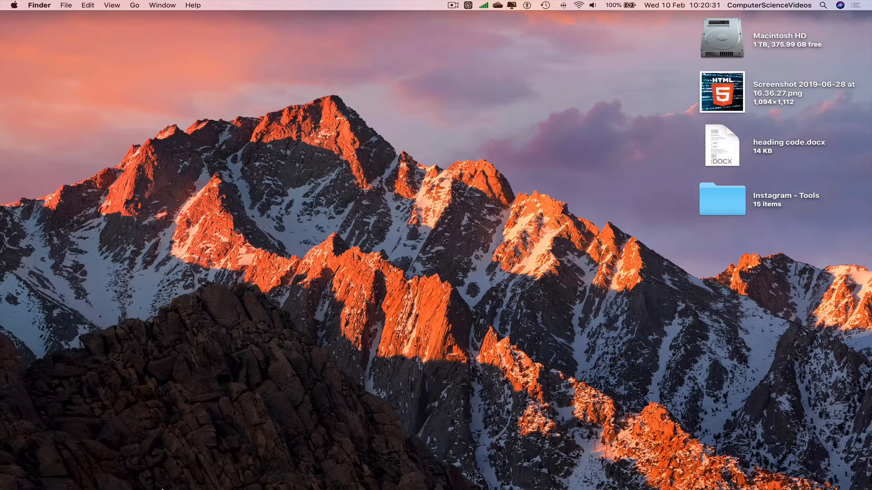
Step: Launch Chrome from the Dock to a new tab
click(93, 474)
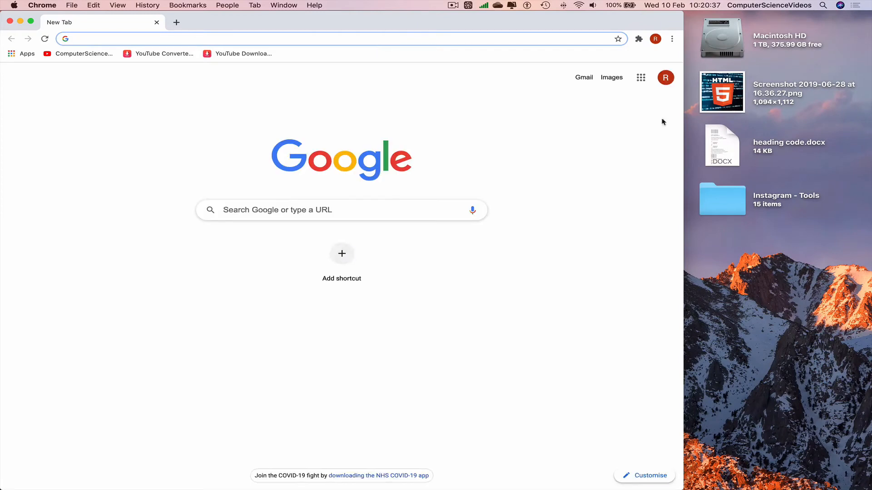
Step: Load office.com to reach the Office 365 home page with recent documents
text(office.com/?auth=2)
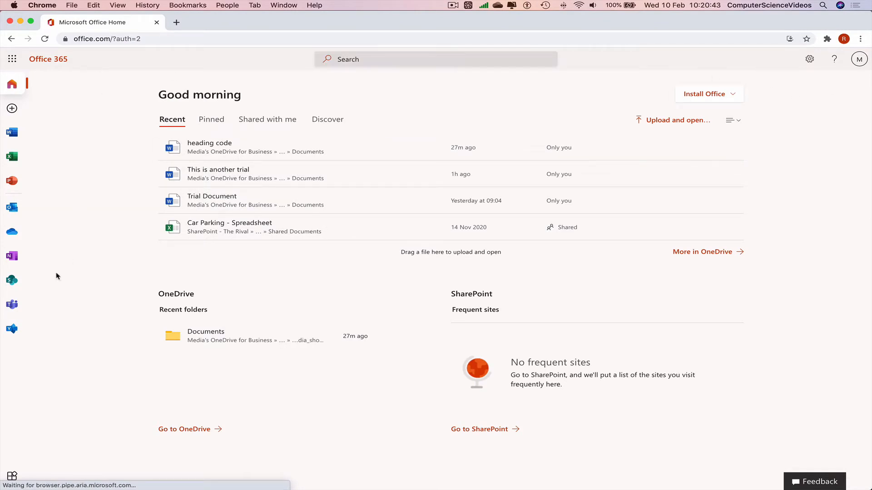
mouse_move(35, 409)
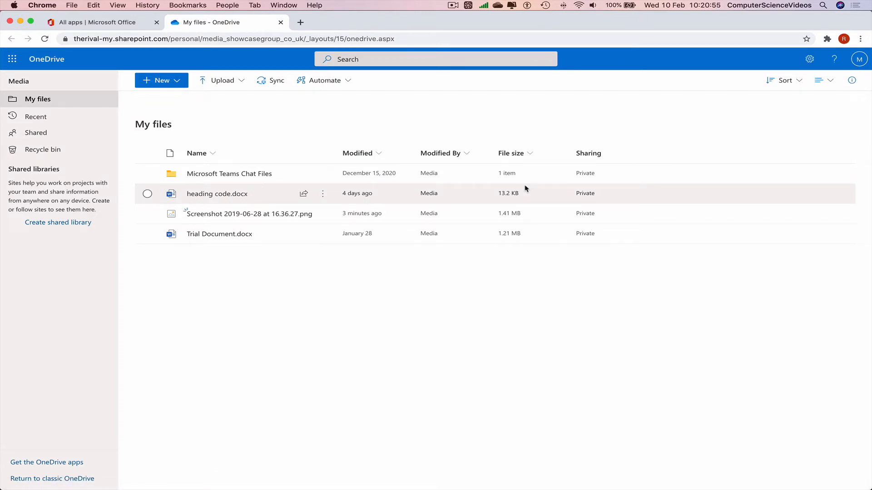
mouse_move(327, 217)
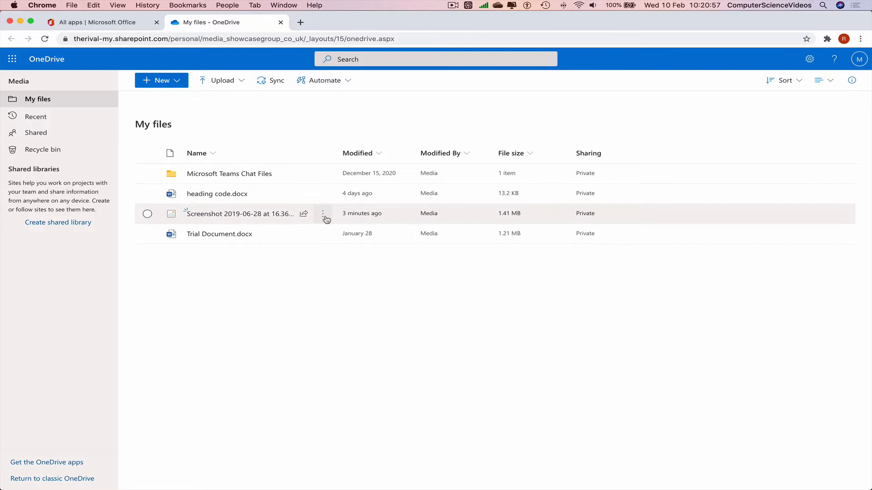
Step: Delete Screenshot 2019-06-28 at 16.36.27.png from My files to the recycle bin
click(376, 79)
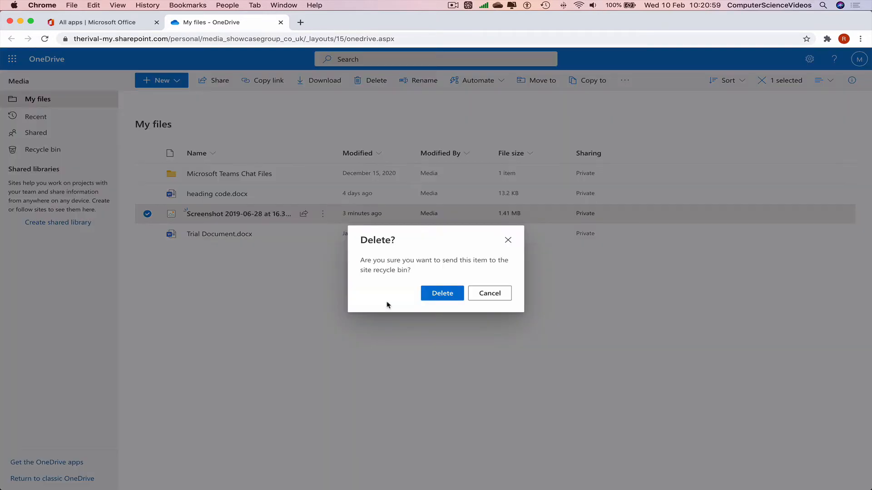
click(443, 293)
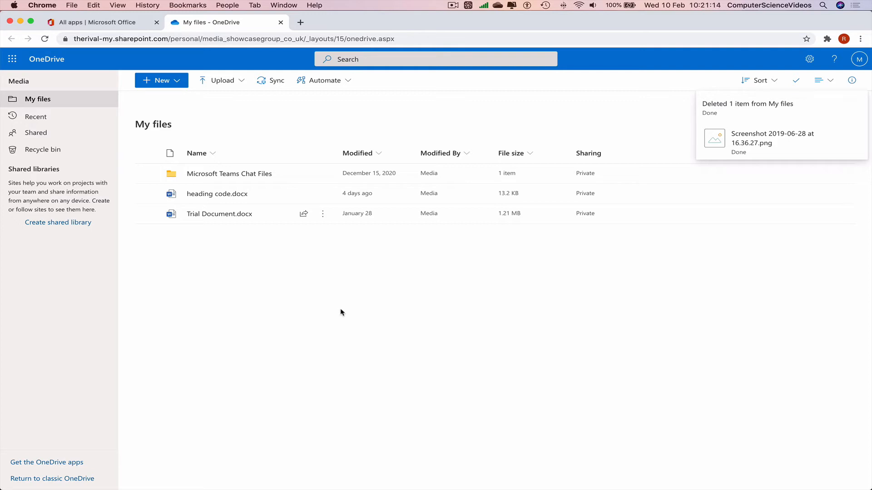
mouse_move(247, 227)
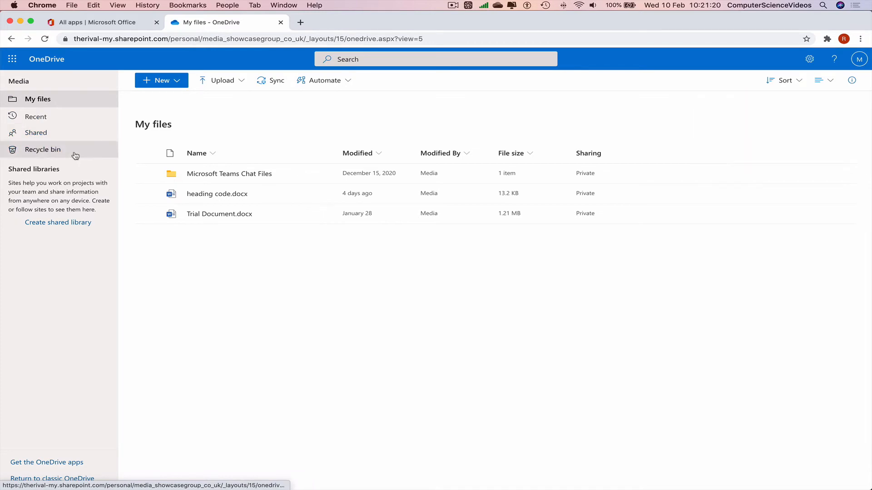
Step: Restore the deleted screenshot PNG from the recycle bin to its original location
click(43, 150)
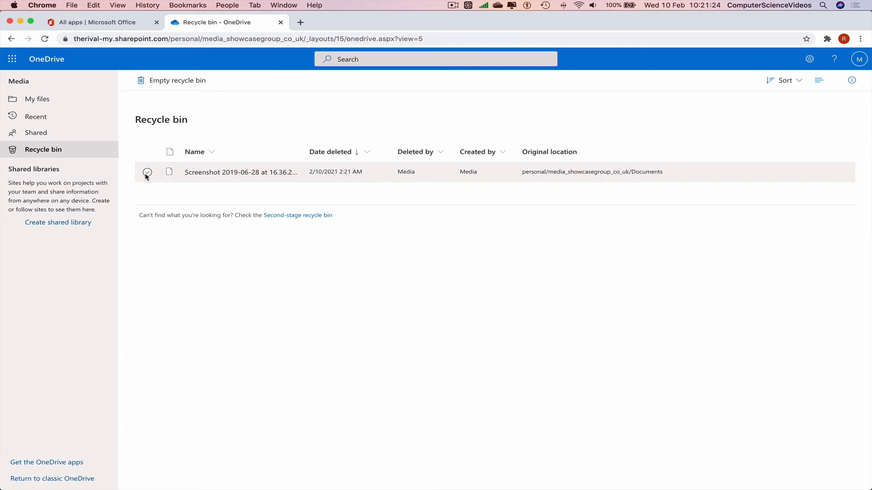
click(147, 171)
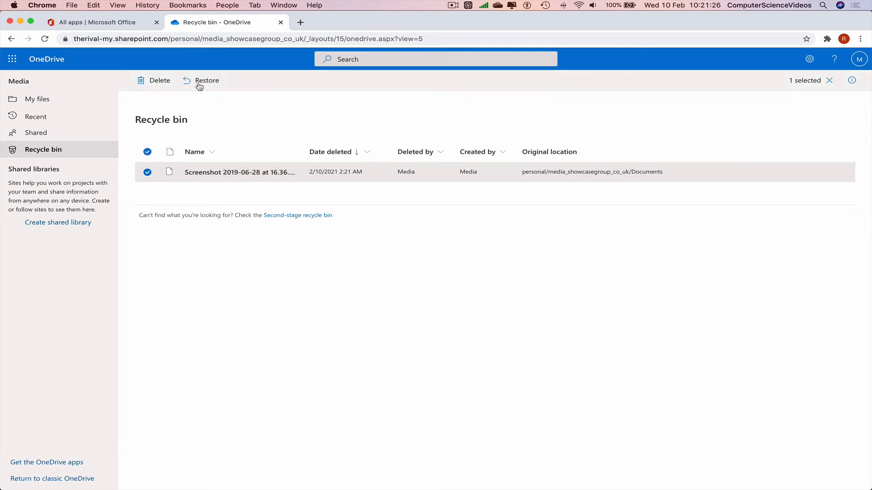
click(207, 80)
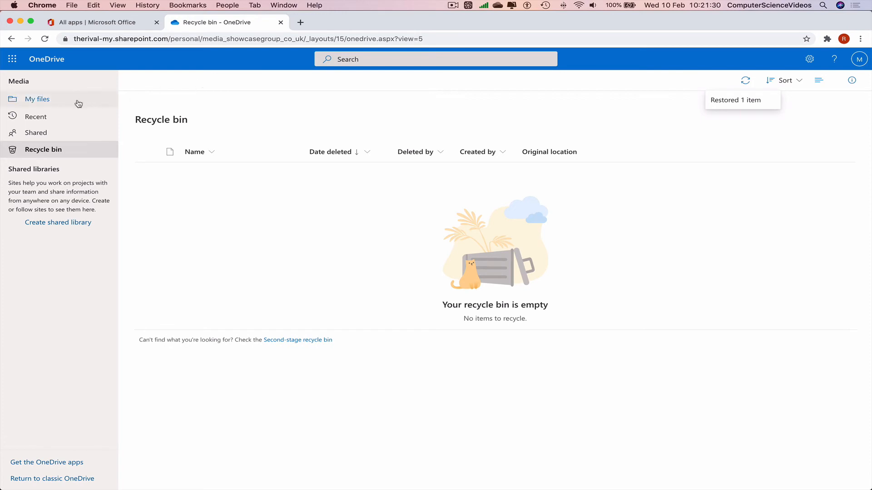
click(37, 99)
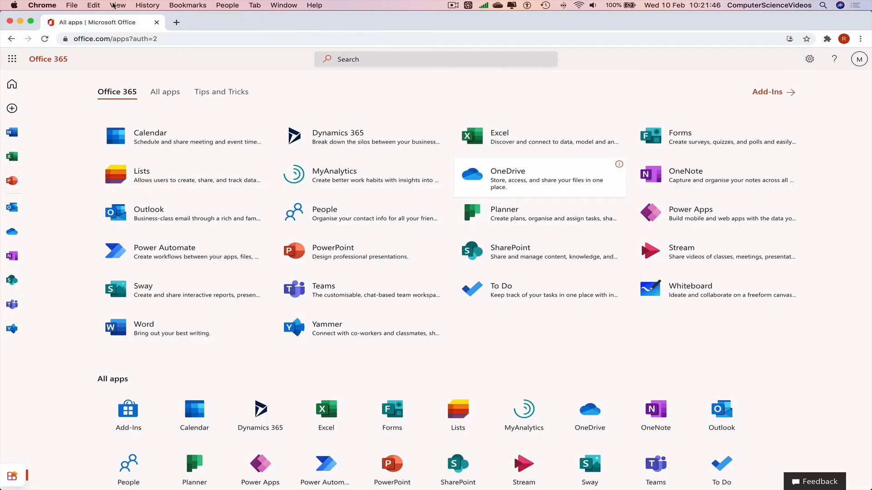
mouse_move(514, 148)
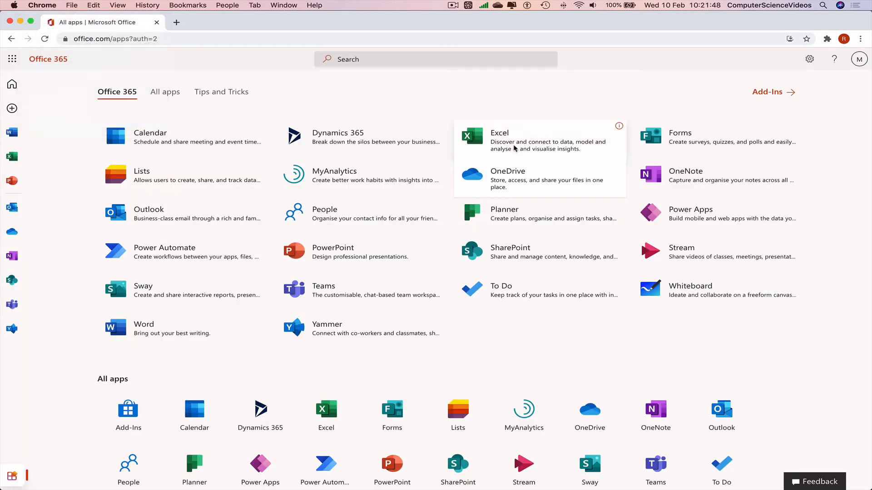